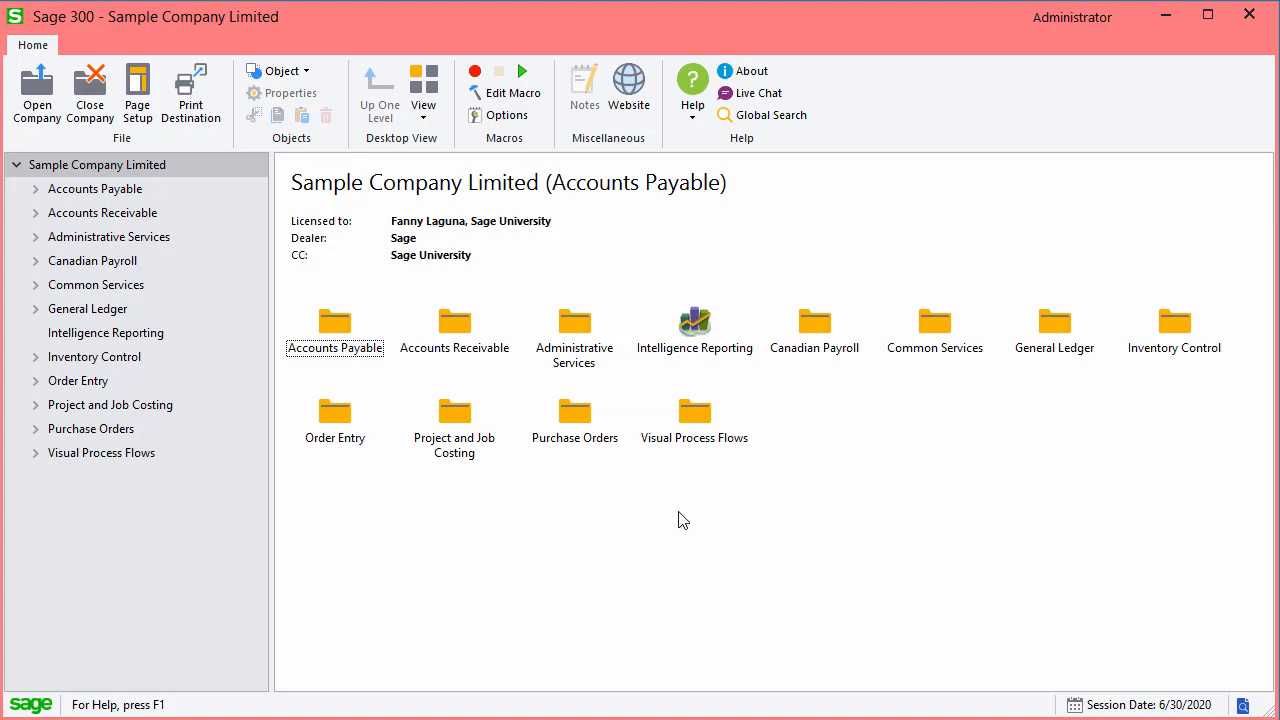
Step: Print the G/L Batch Status report for batch 000196 from G/L Reports
click(87, 308)
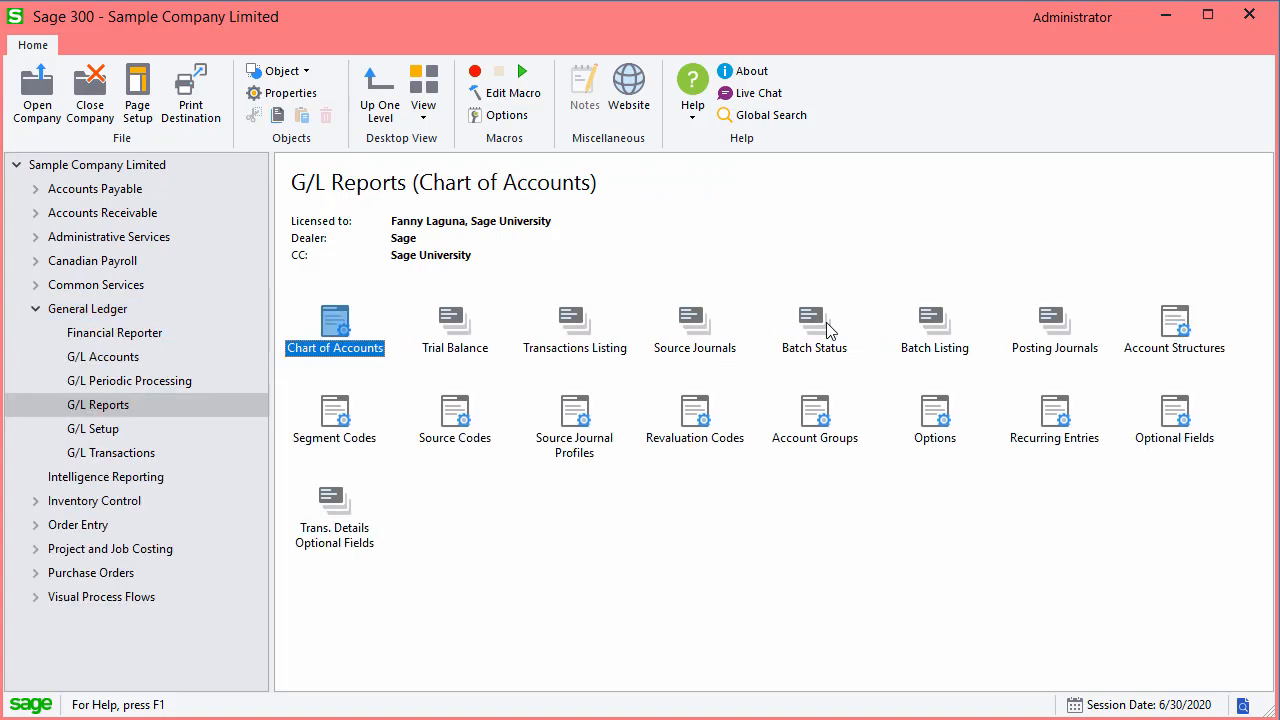
click(813, 325)
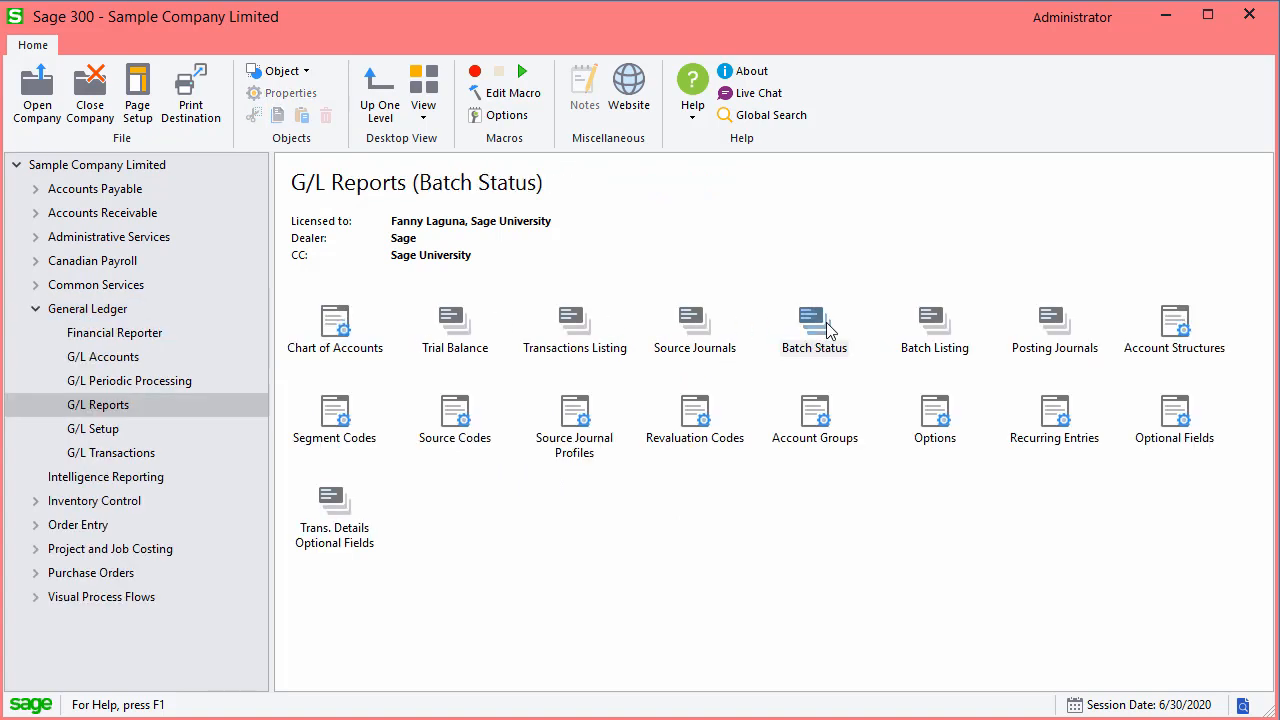
double_click(814, 320)
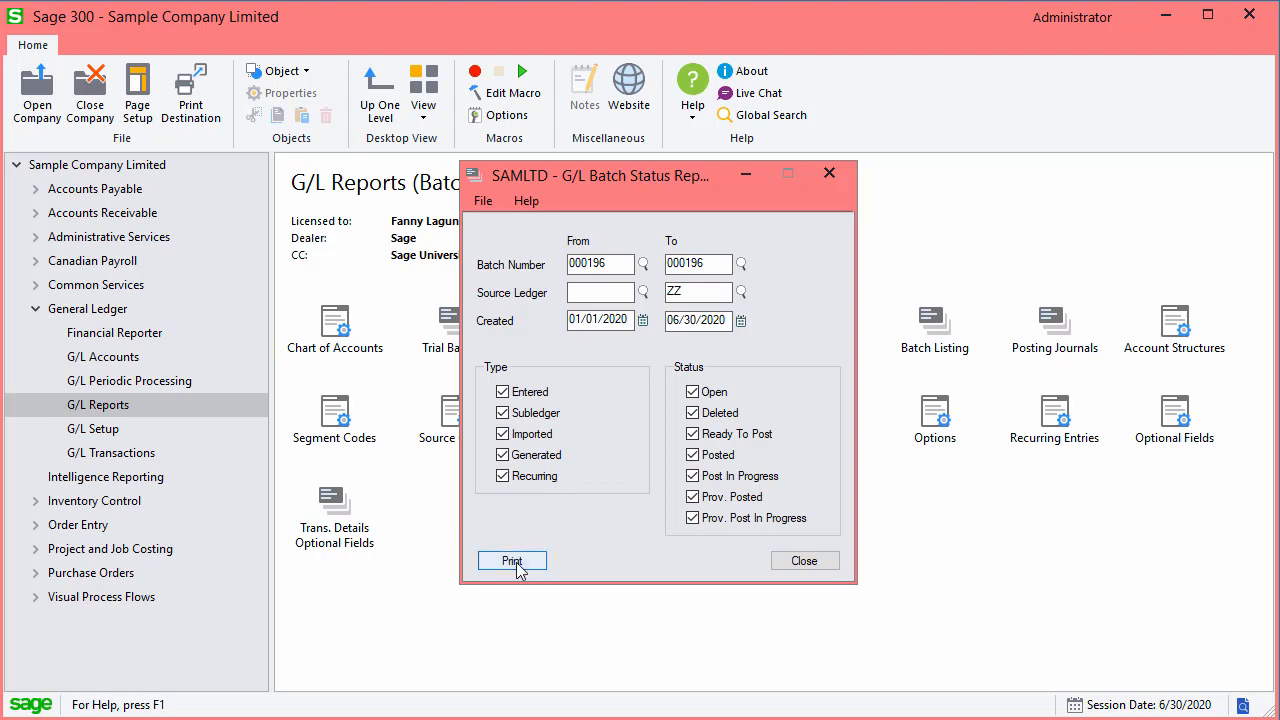
click(511, 560)
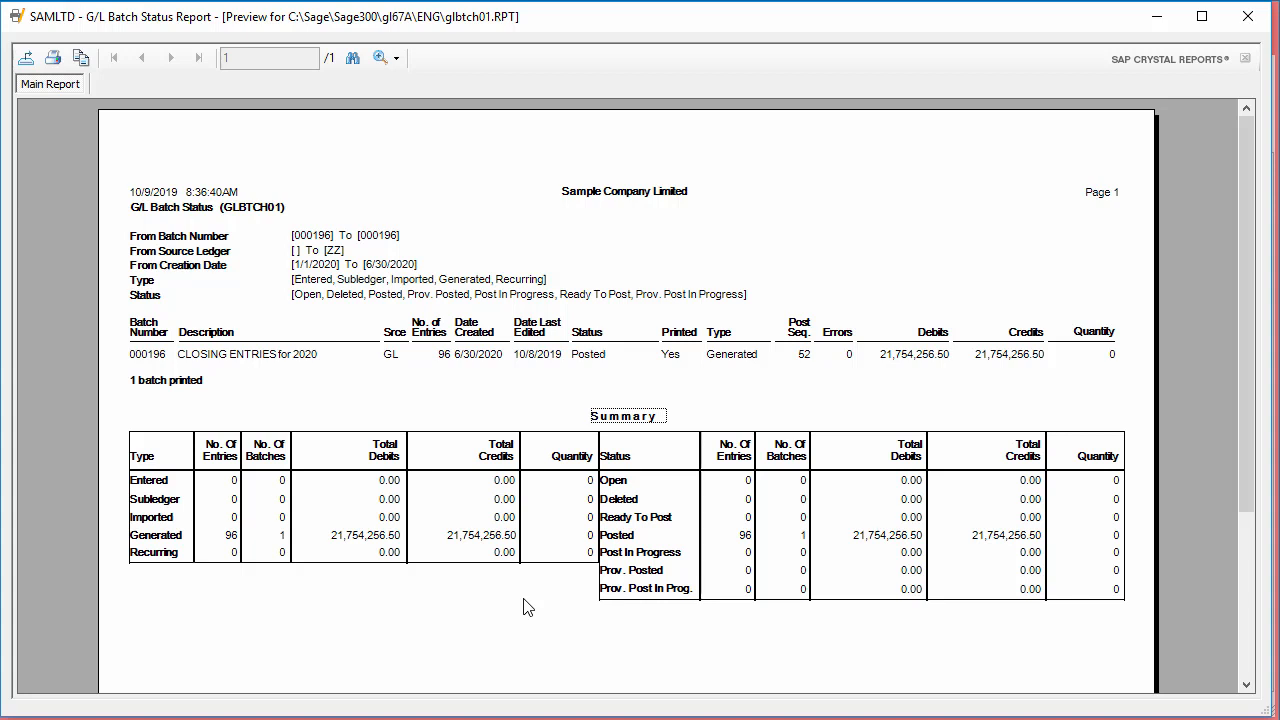
mouse_move(565, 601)
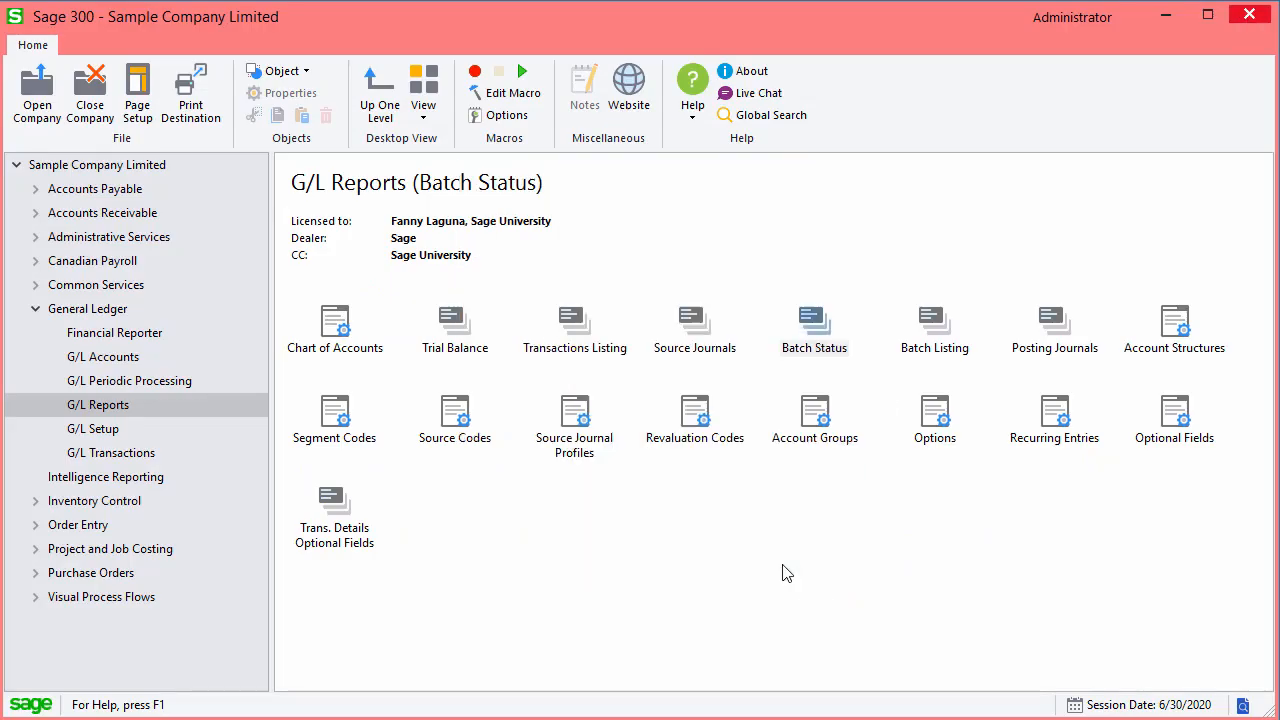
Step: Print the G/L Posting Journal for posting sequence 52 to 52, then close its settings
click(1054, 320)
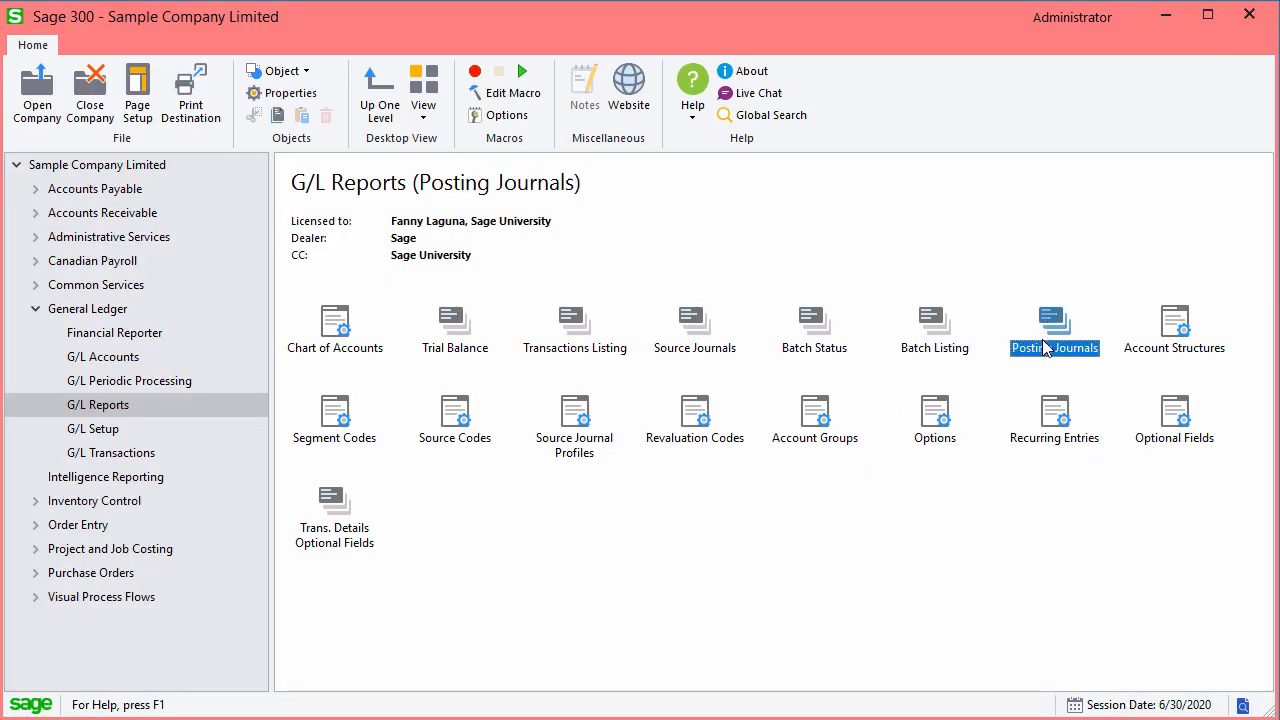
double_click(1054, 325)
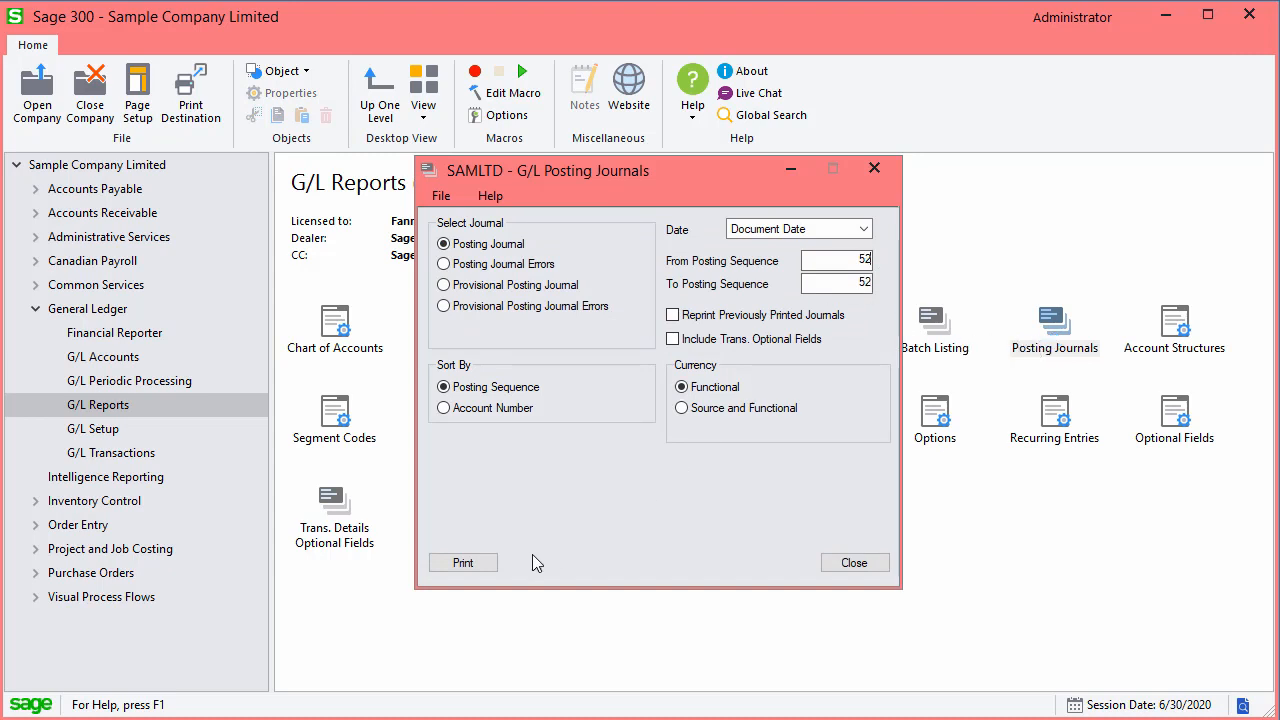
click(463, 562)
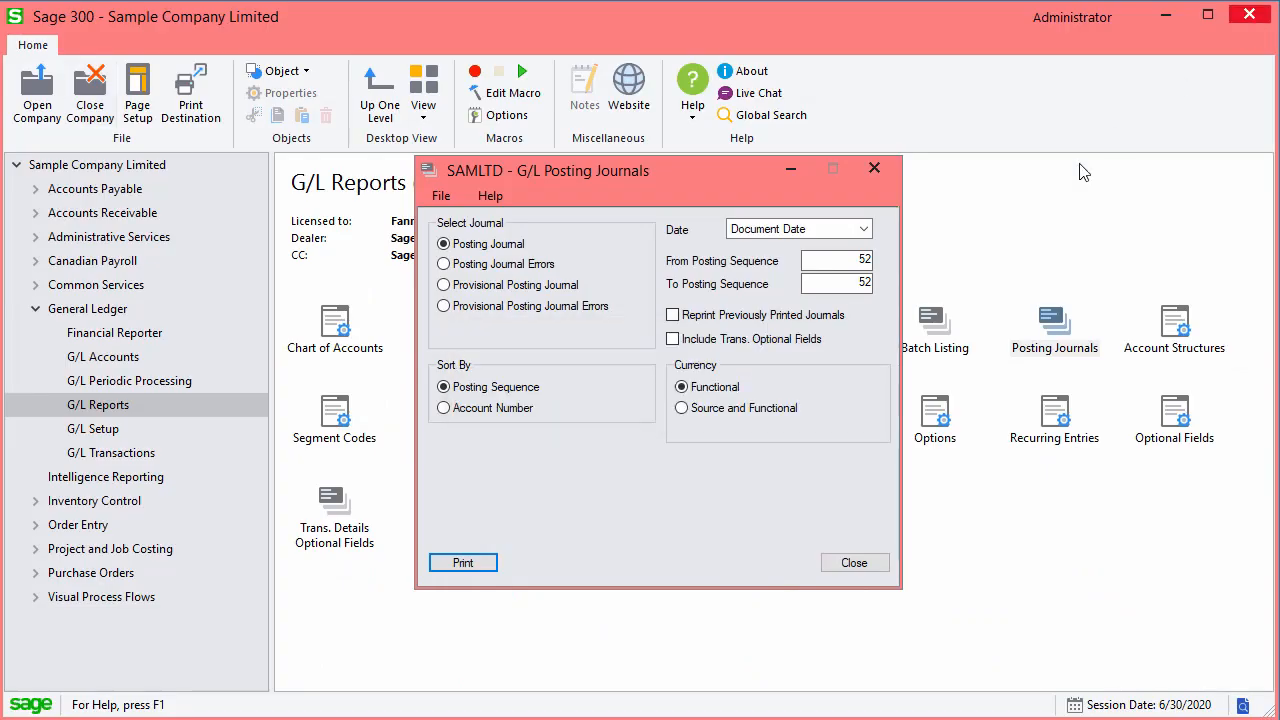
click(854, 562)
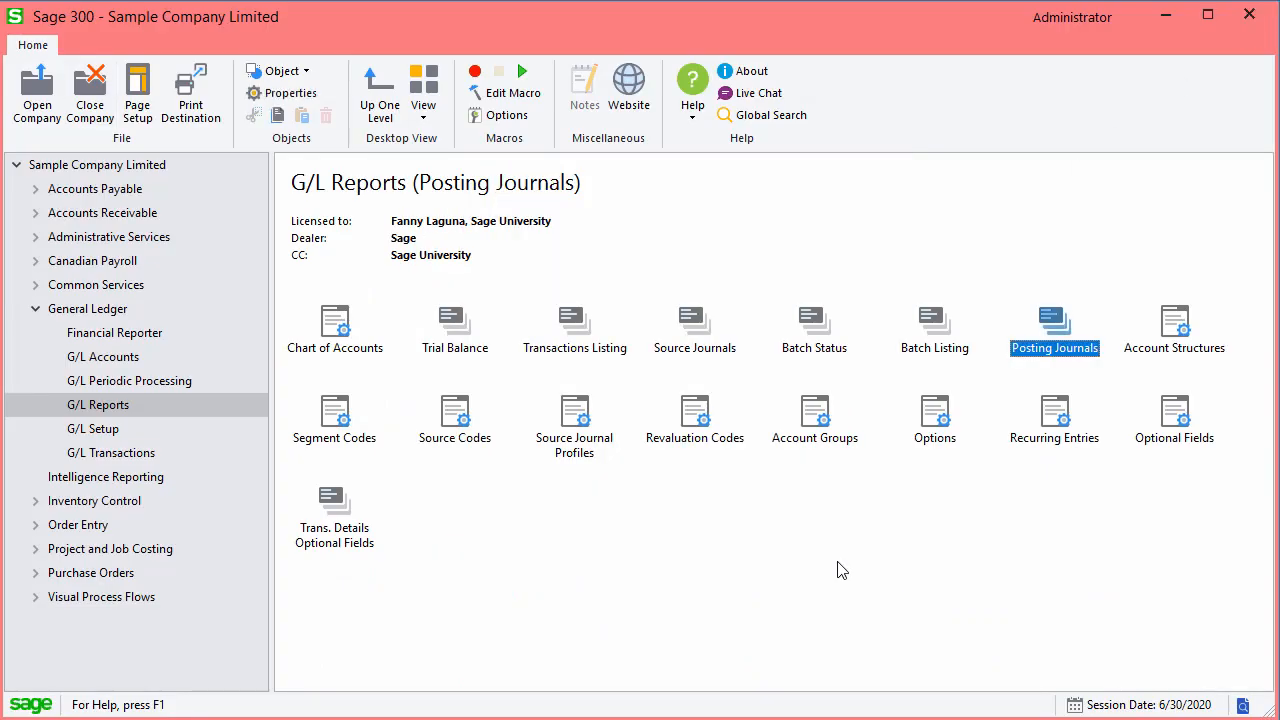
Step: Set up Print Financial Statements with Balsum01.xls for fiscal period 2021-01
click(114, 332)
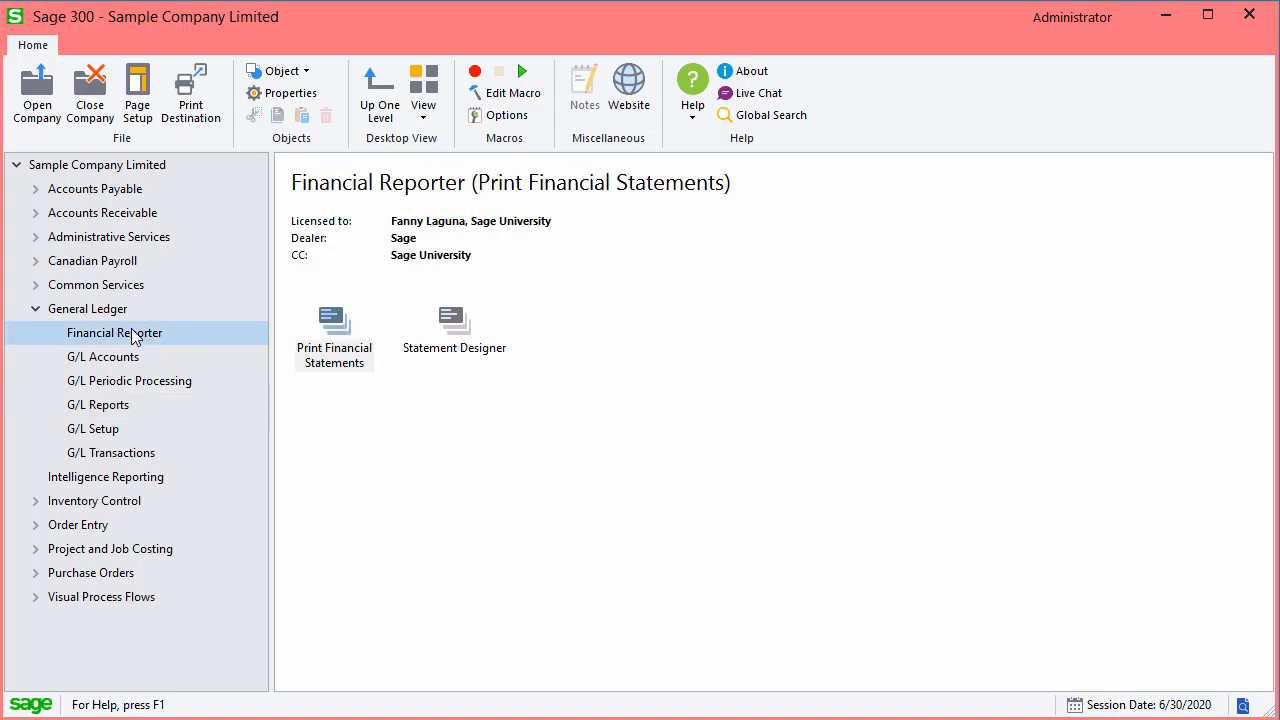
mouse_move(333, 345)
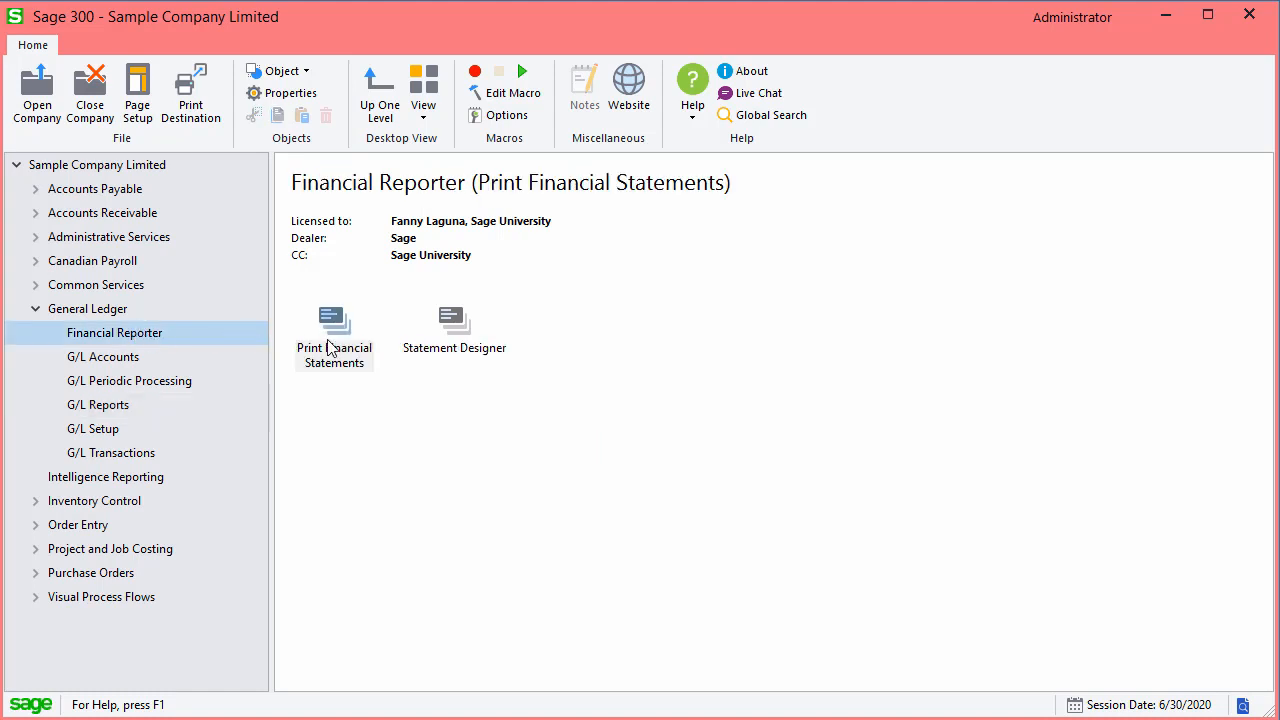
mouse_move(349, 363)
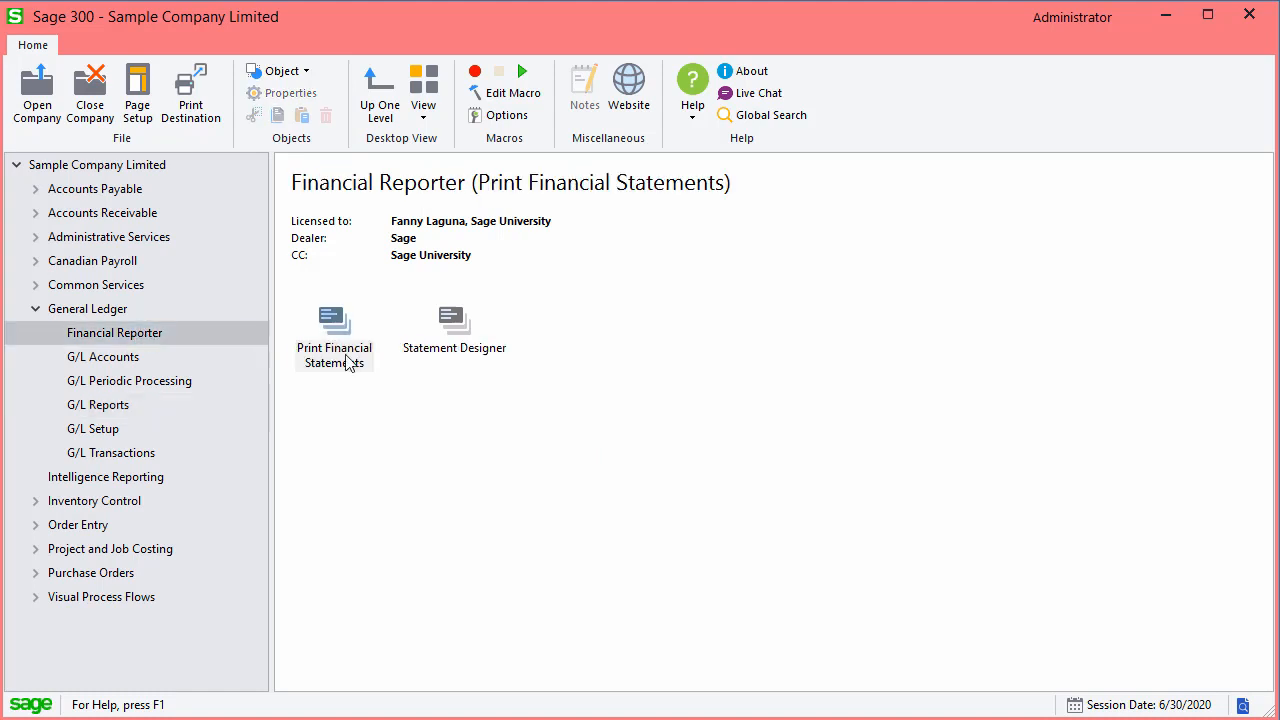
double_click(334, 320)
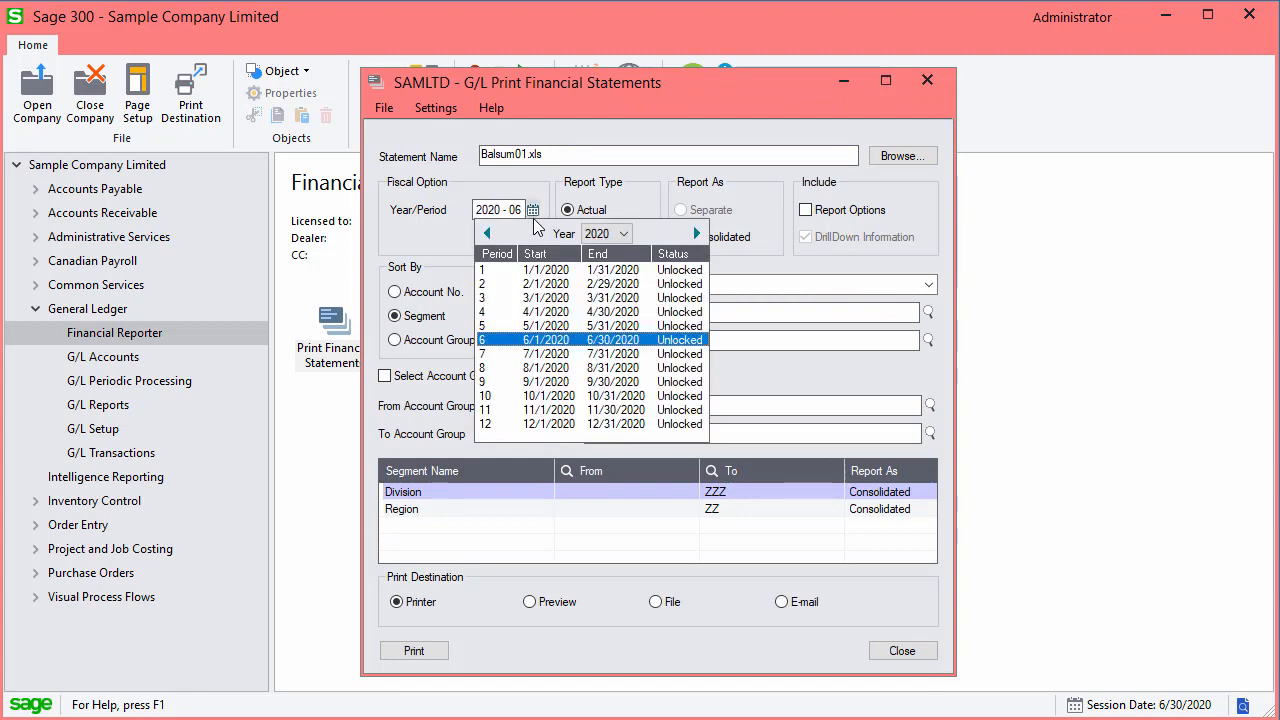
click(695, 232)
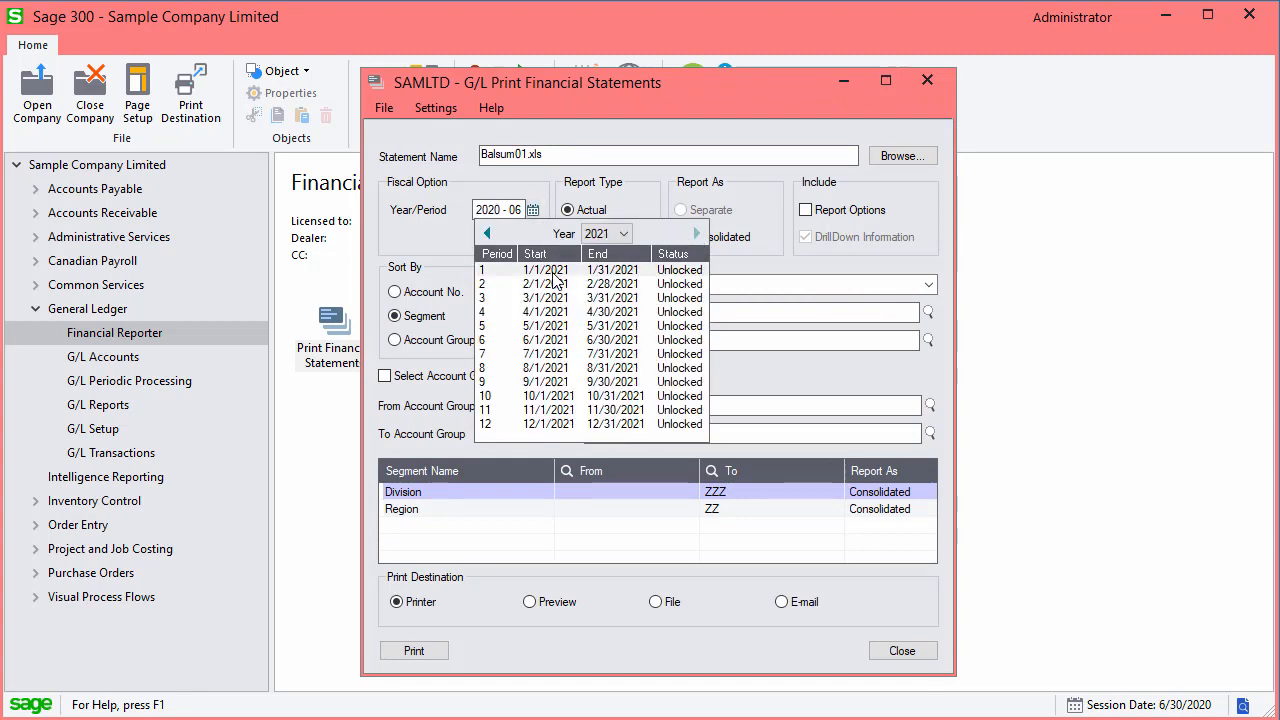
click(414, 650)
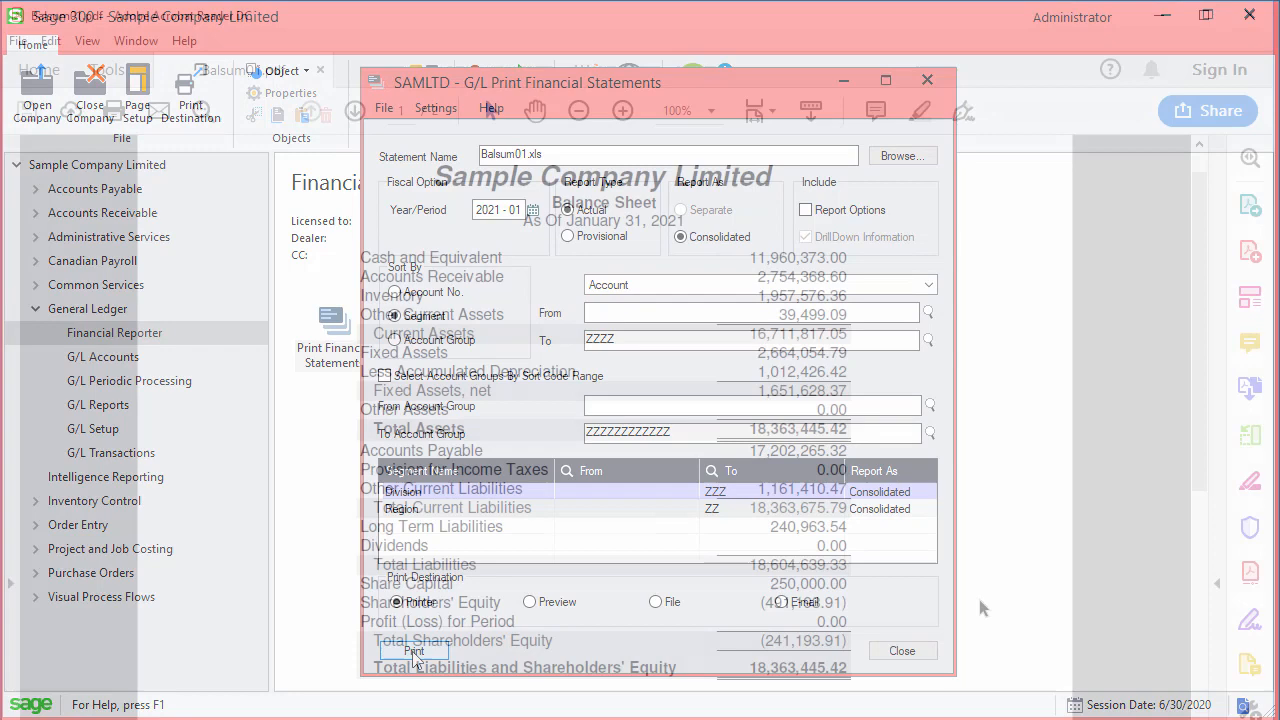
Step: Print the Balsum01 balance sheet as of January 31, 2021, review the PDF, and close it
click(414, 651)
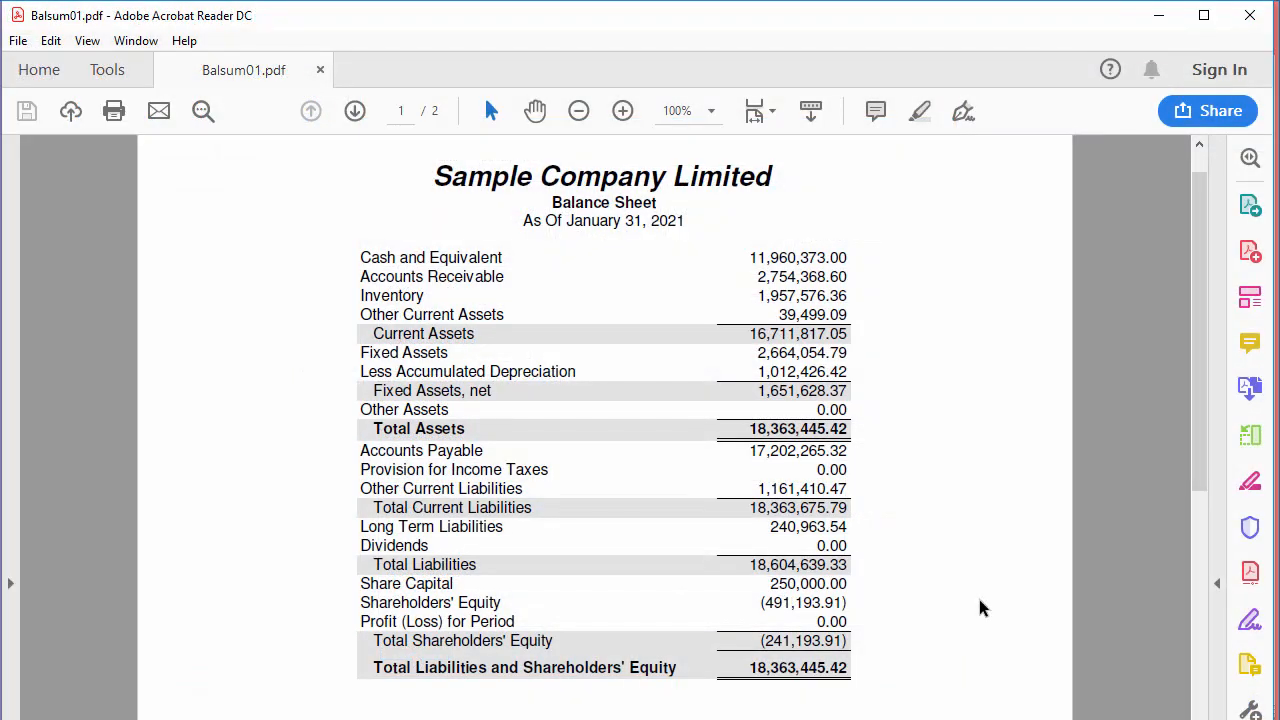
mouse_move(990, 604)
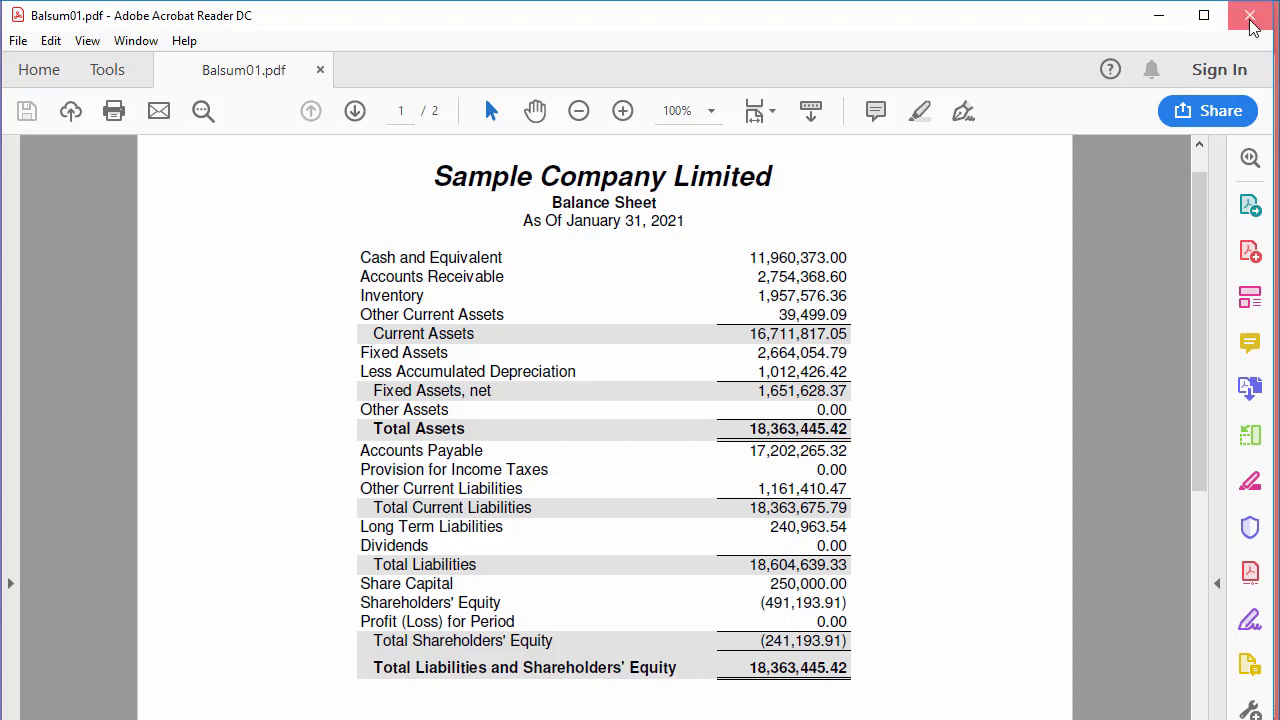
click(1245, 13)
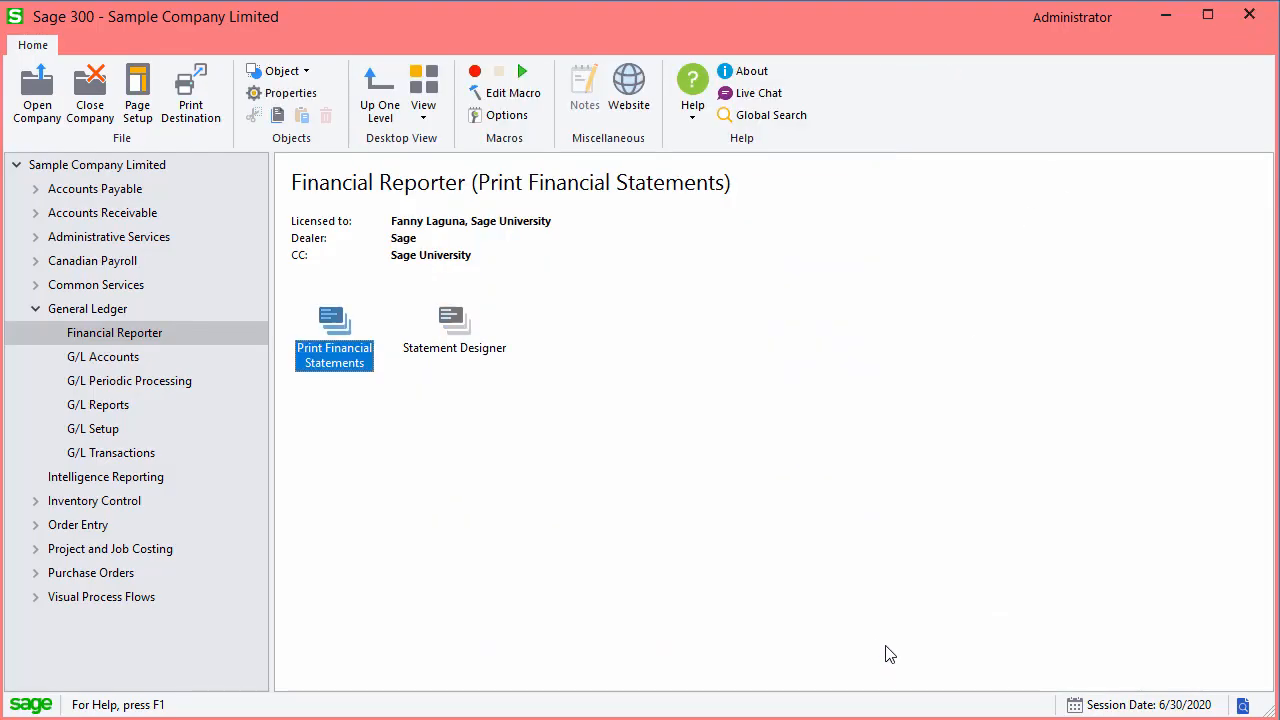
Step: Print the G/L Trial Balance for year/period 2021-01 and close the preview
click(98, 404)
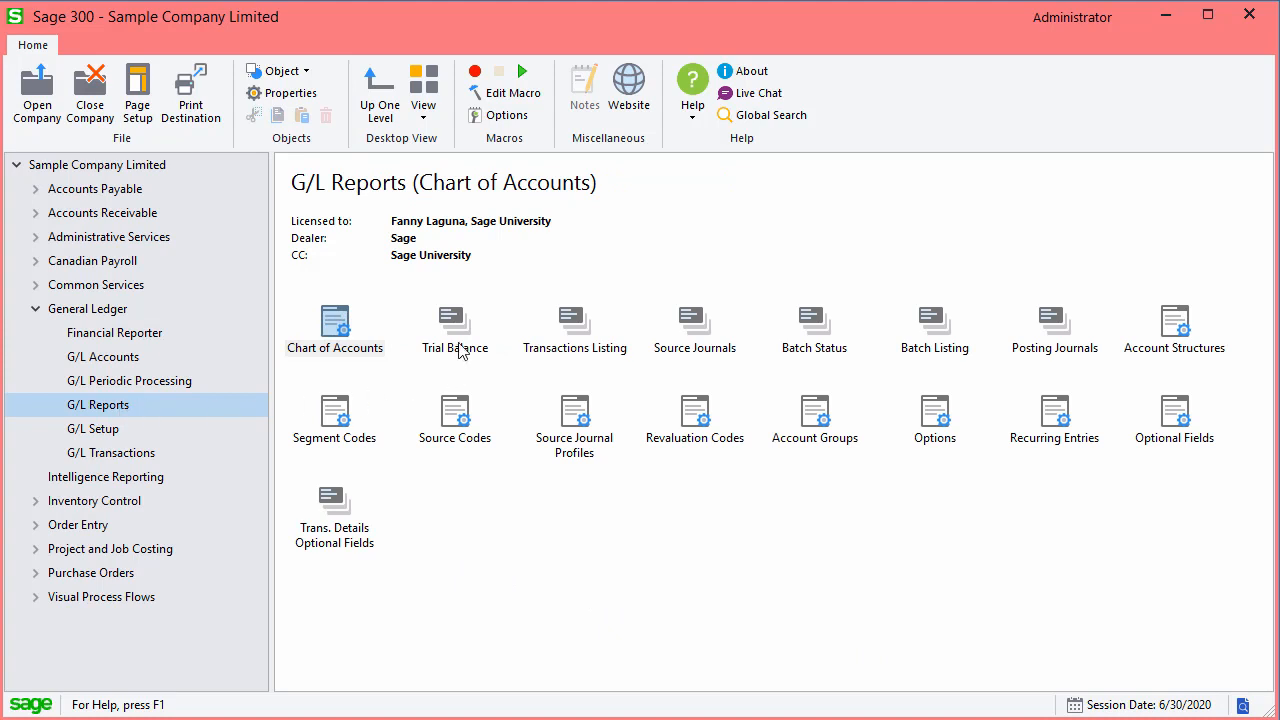
double_click(455, 322)
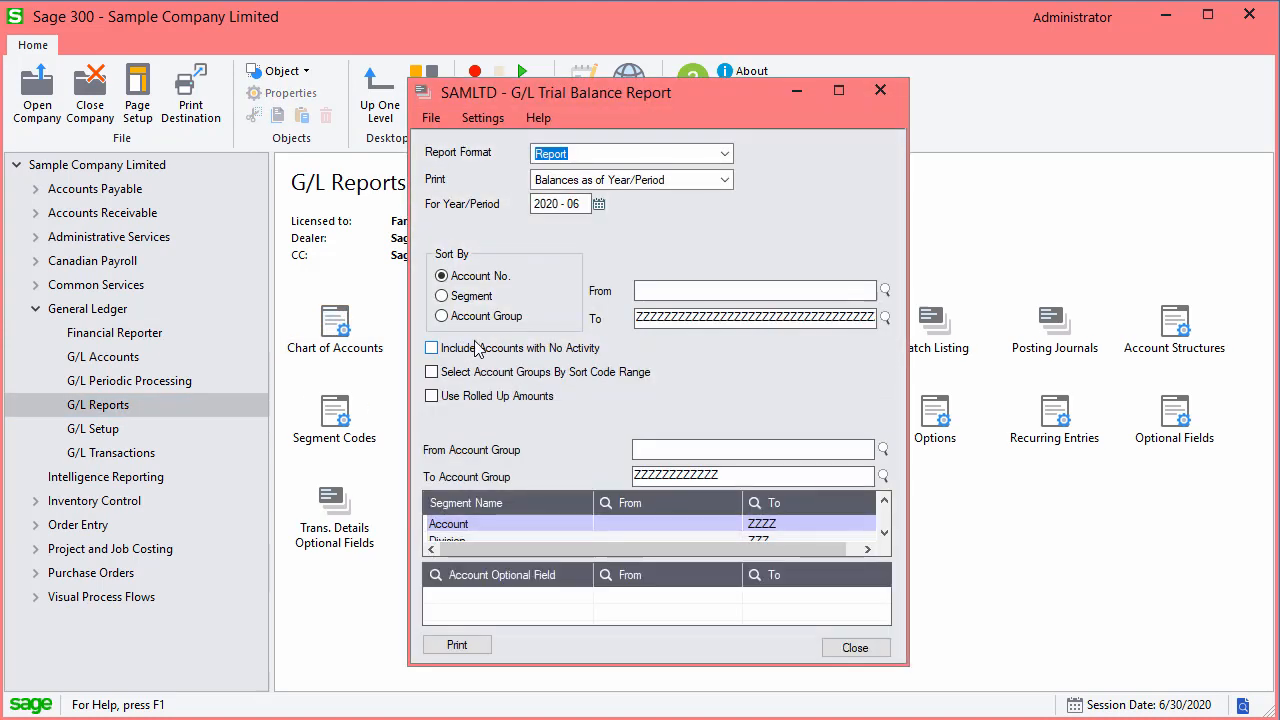
click(598, 203)
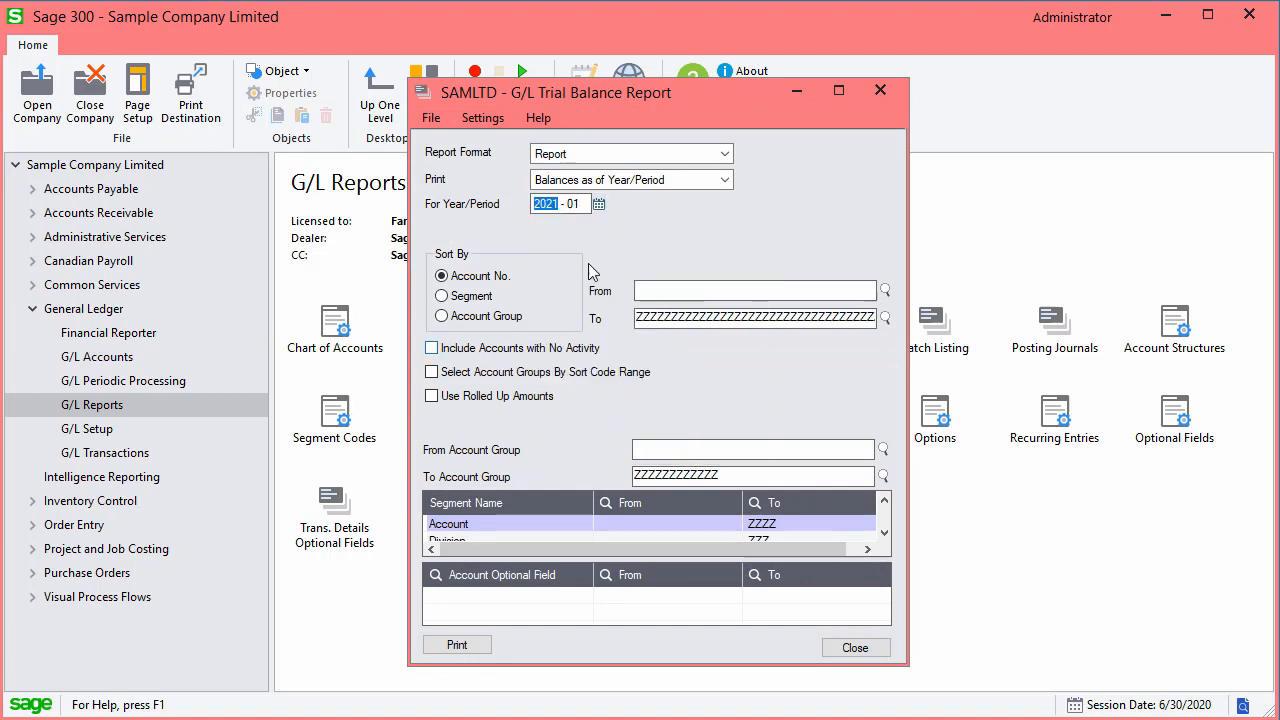
click(457, 644)
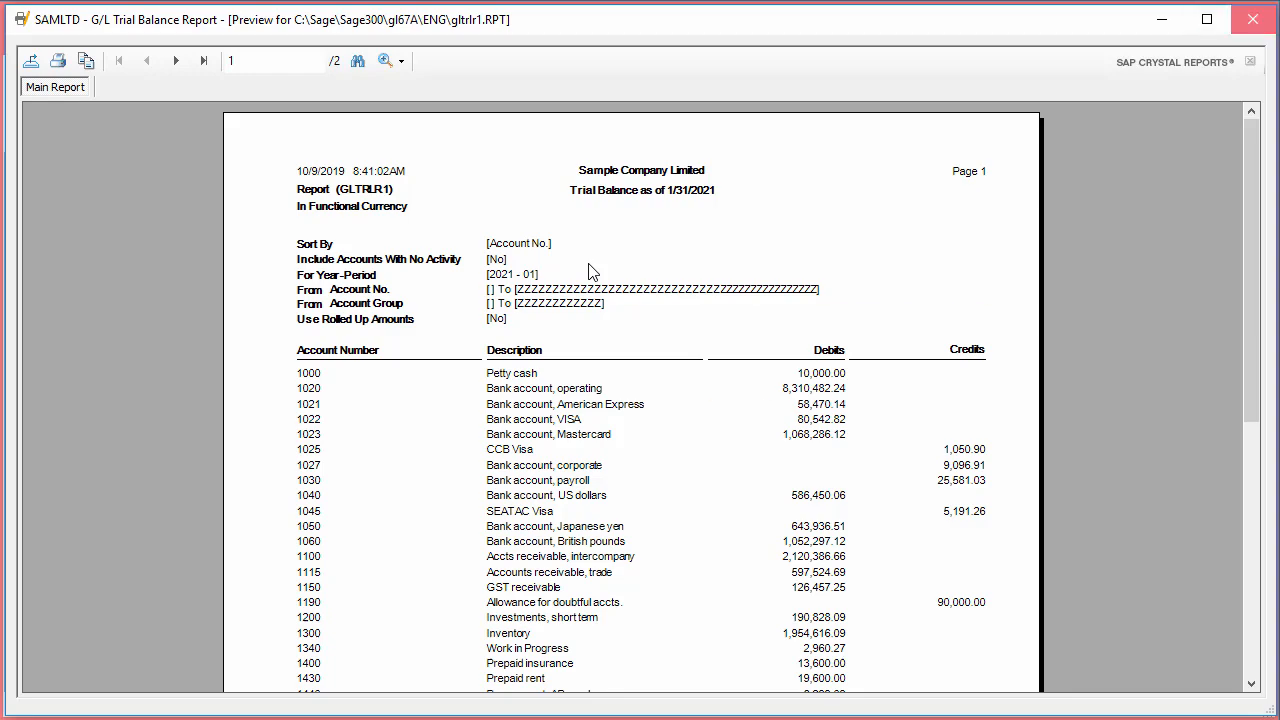
click(1254, 17)
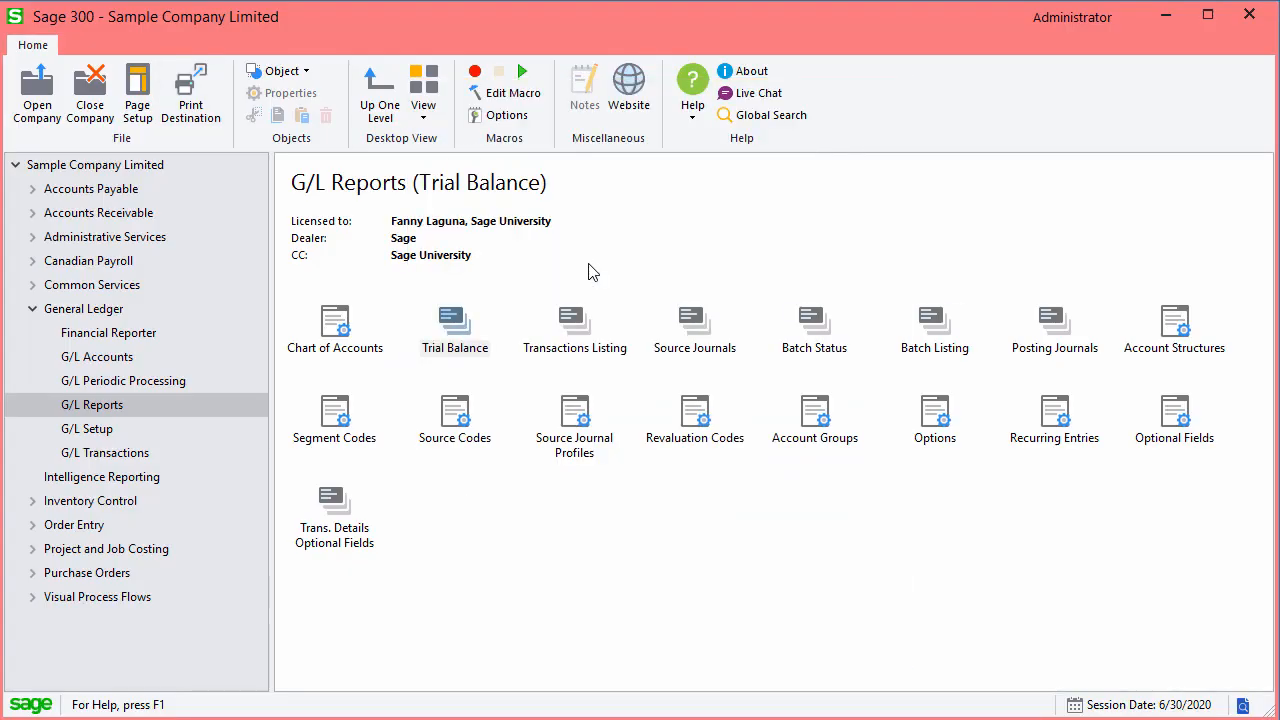
Step: Print the G/L Transactions Listing for periods 2020-01 to 2020-12 and close the preview
click(454, 322)
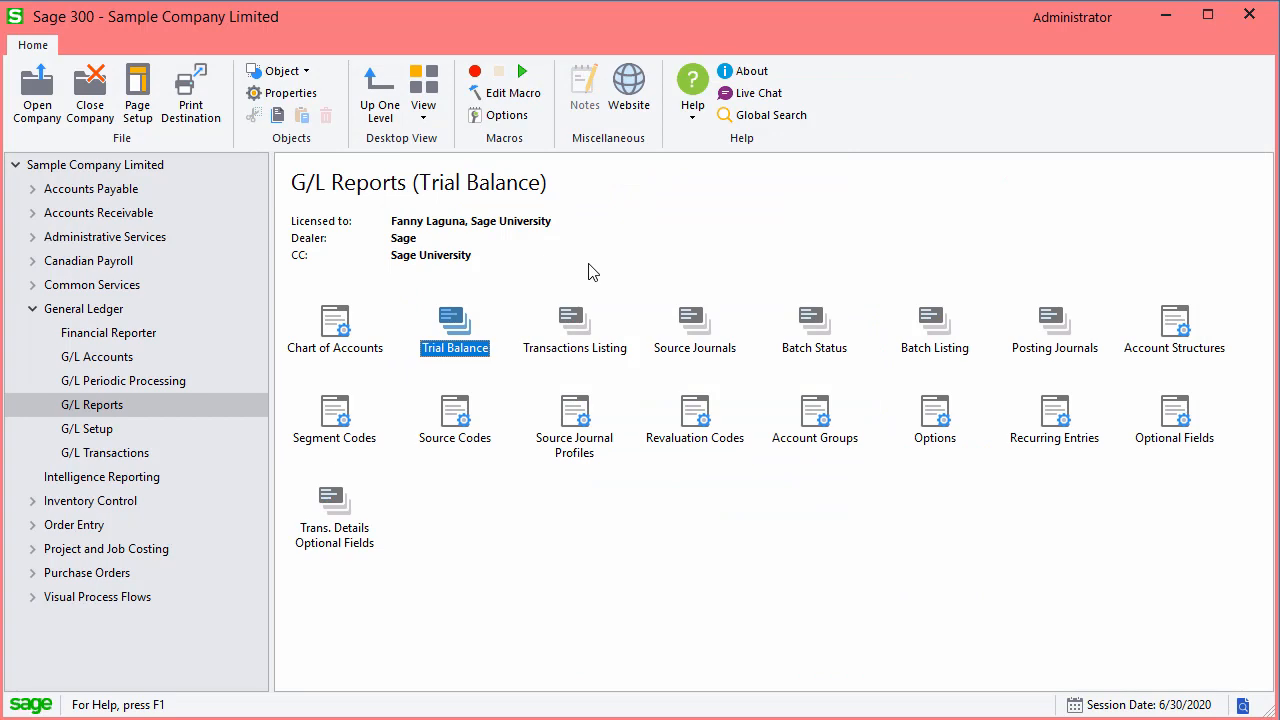
double_click(574, 323)
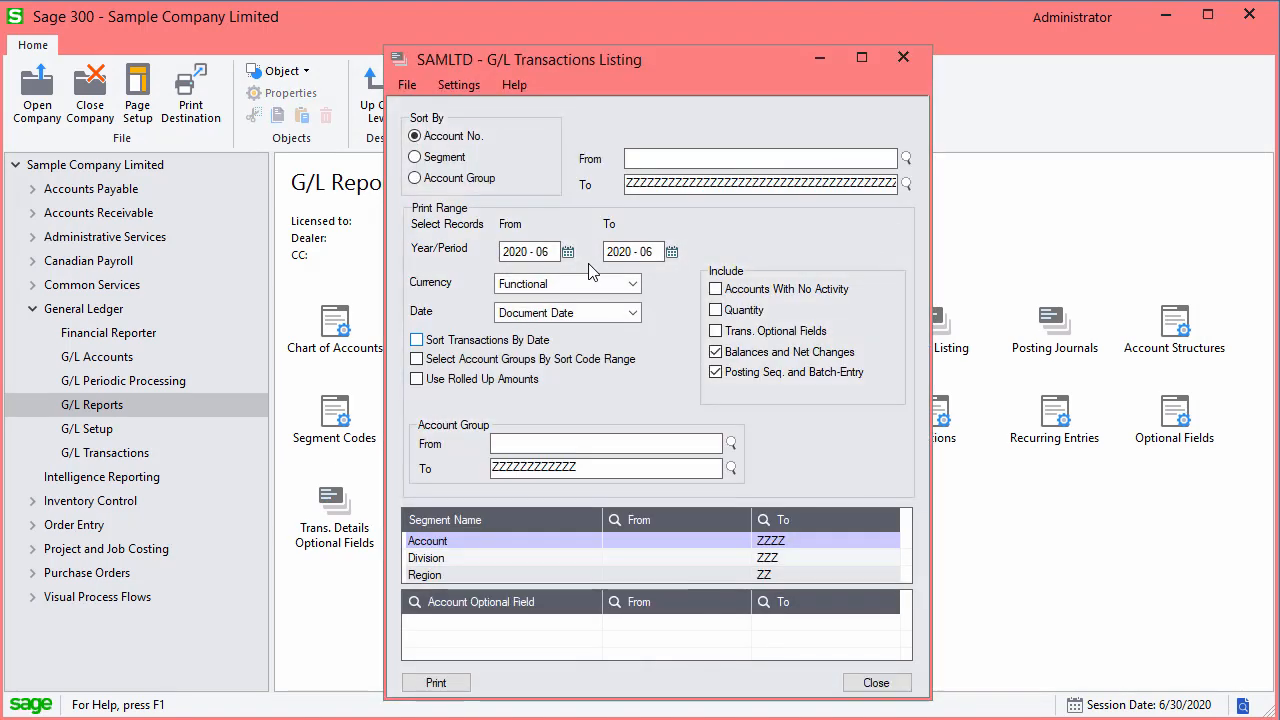
click(567, 251)
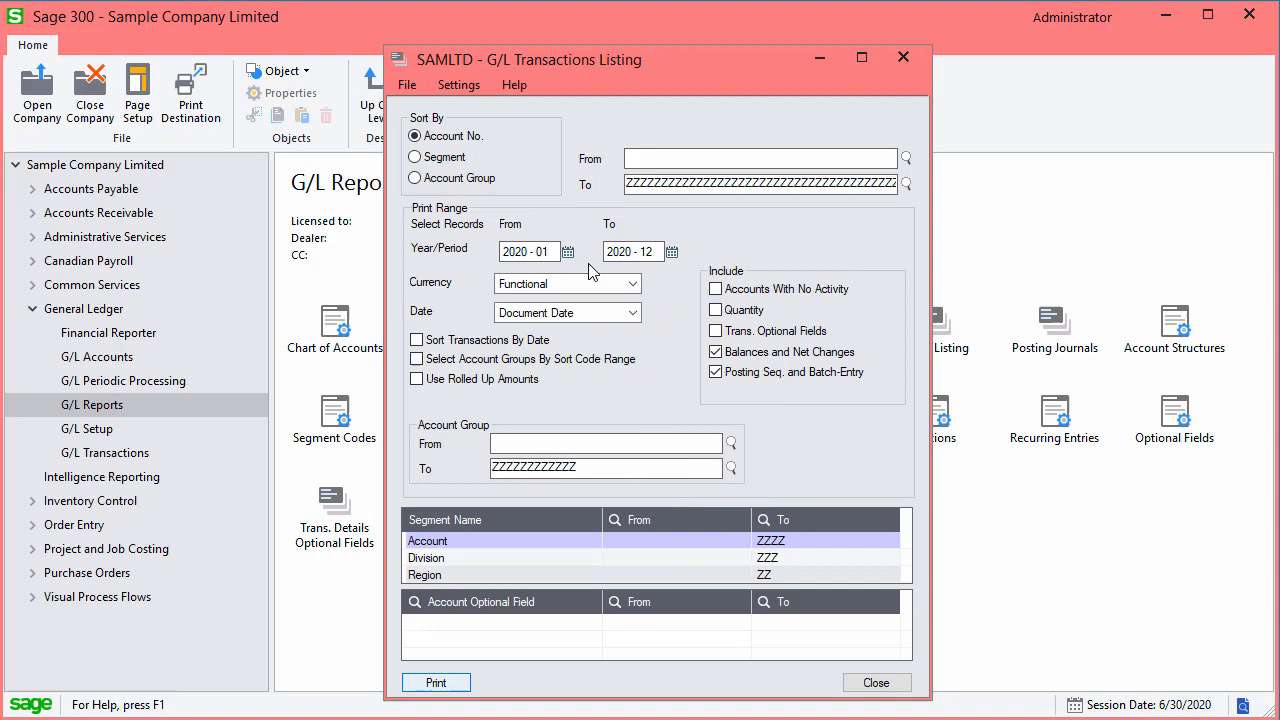
click(436, 682)
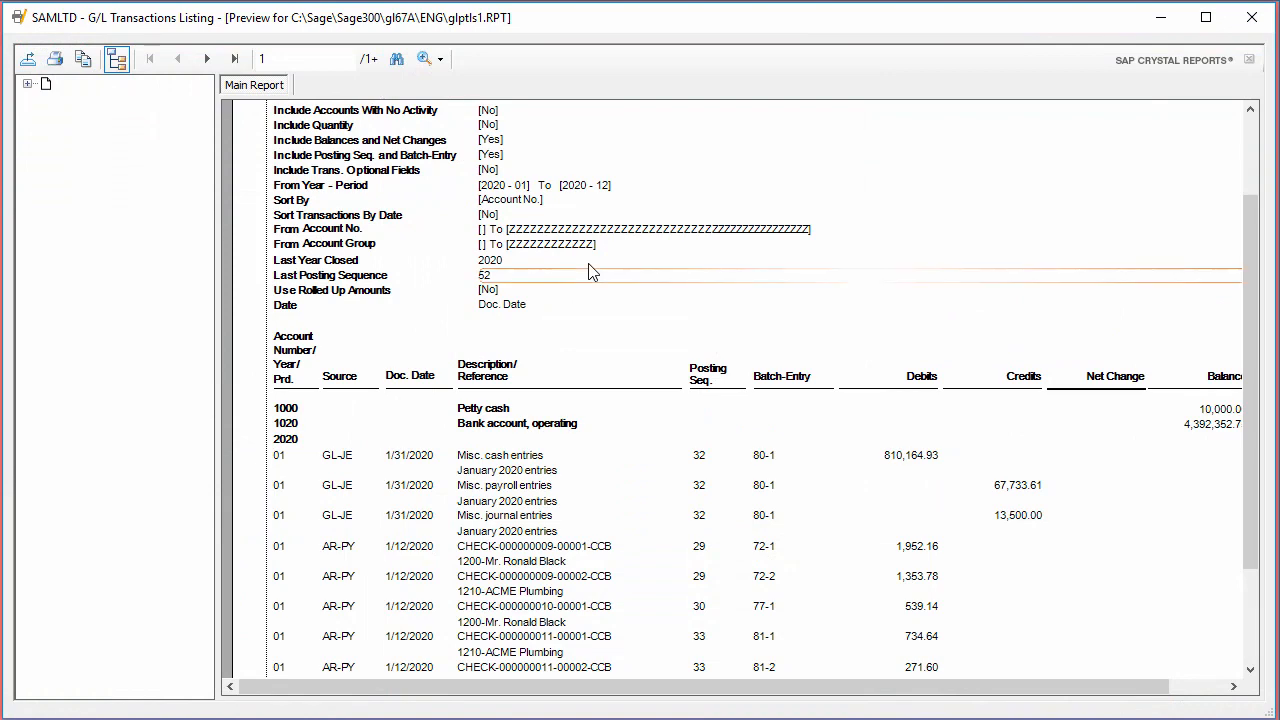
click(1250, 17)
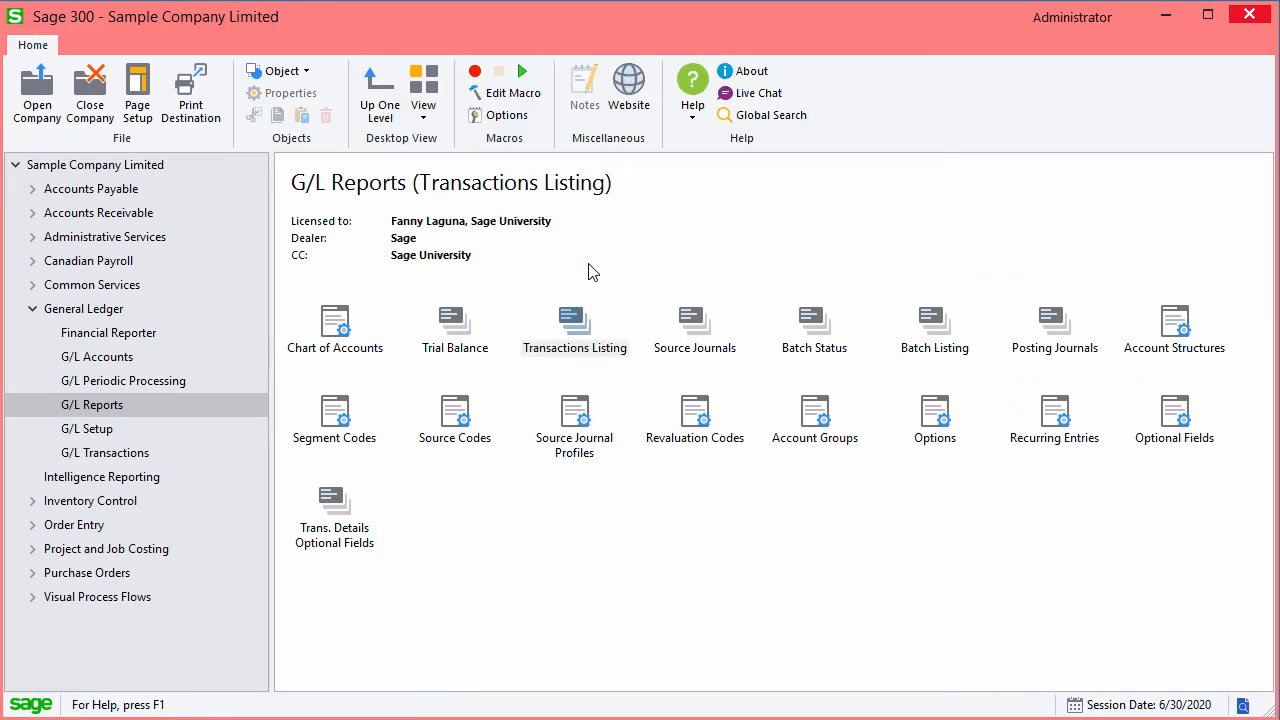
click(575, 323)
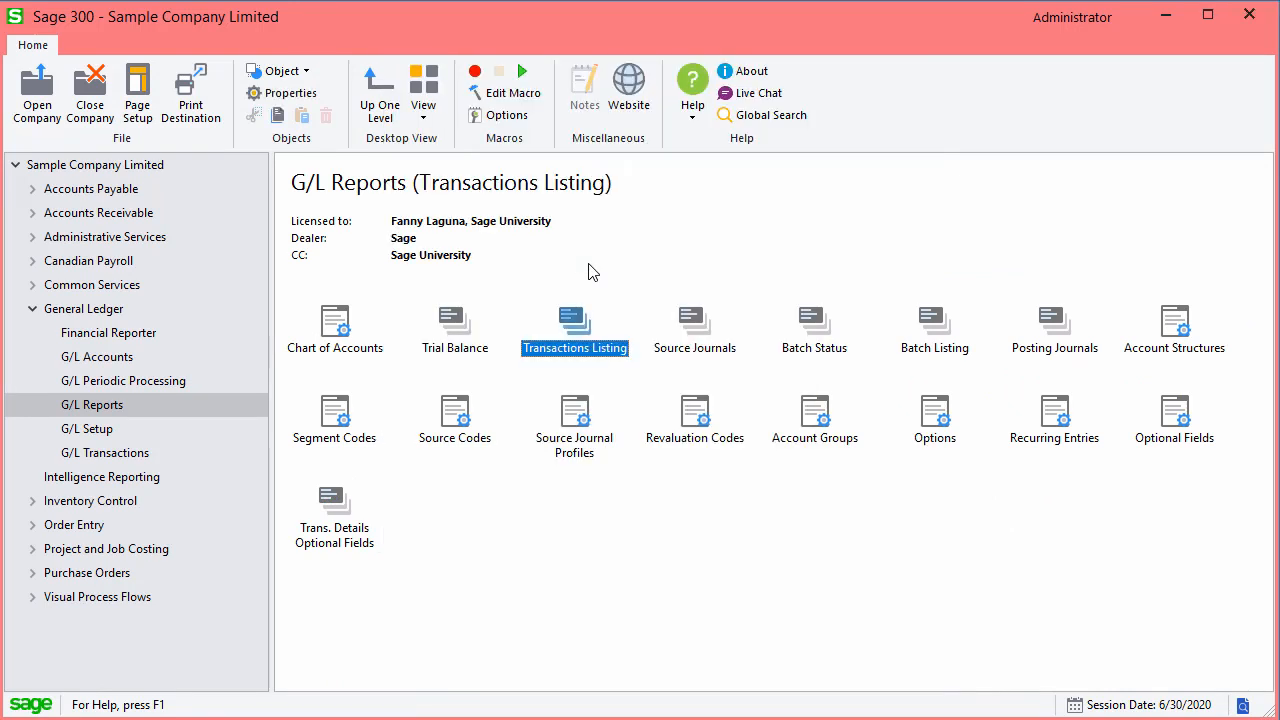